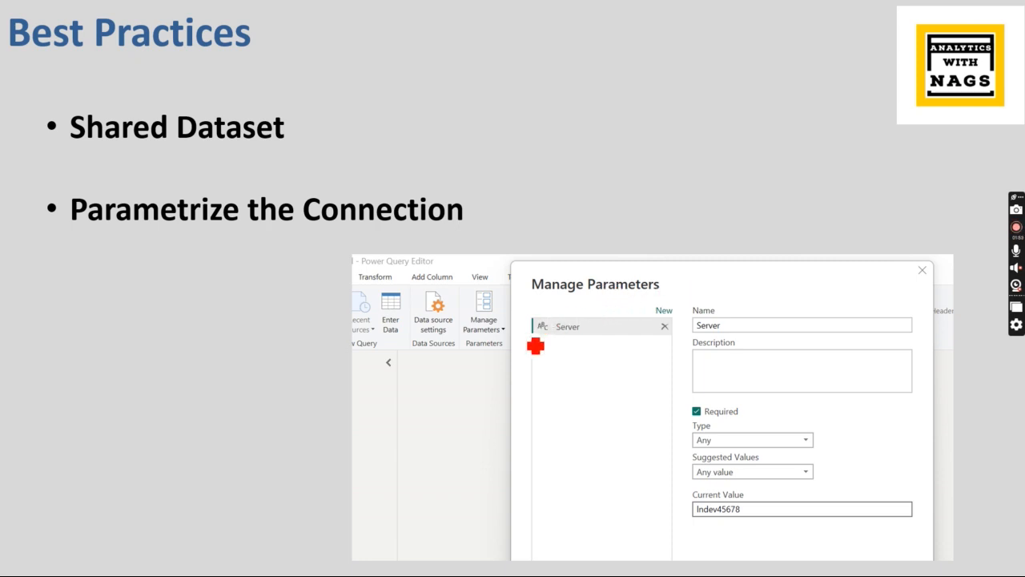
mouse_move(586, 350)
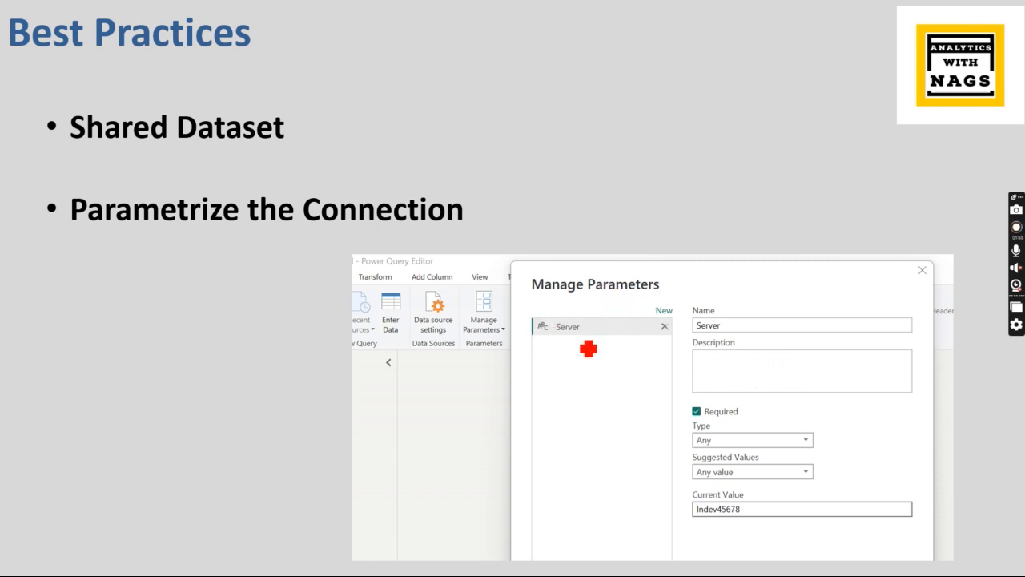
mouse_move(604, 381)
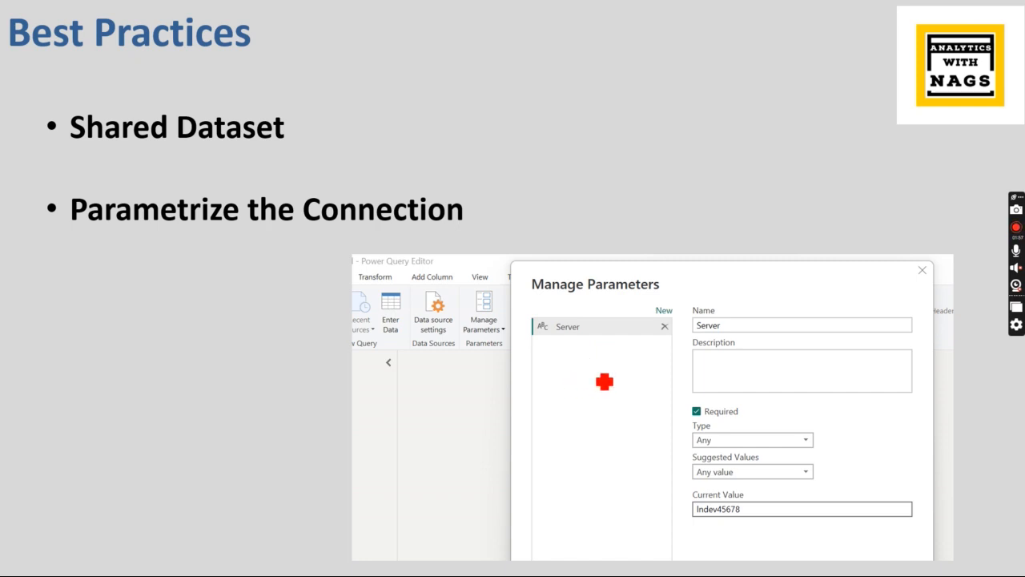
mouse_move(599, 396)
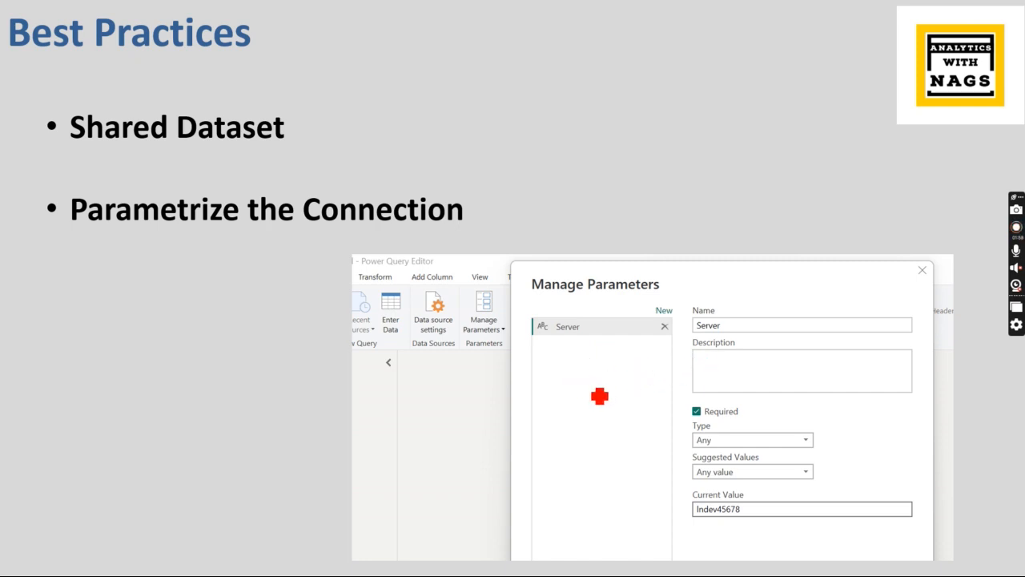
mouse_move(721, 329)
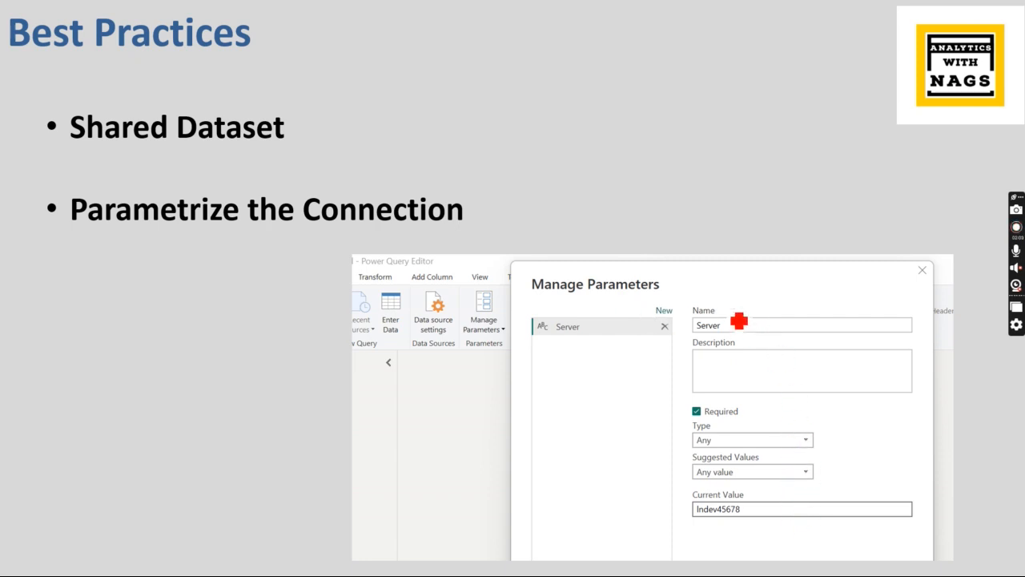
mouse_move(843, 413)
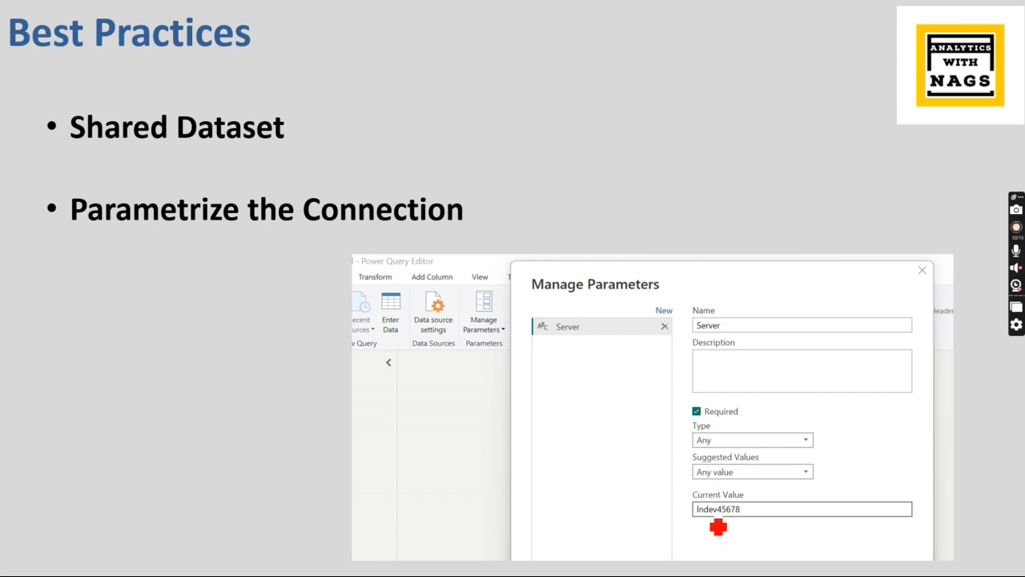
mouse_move(407, 376)
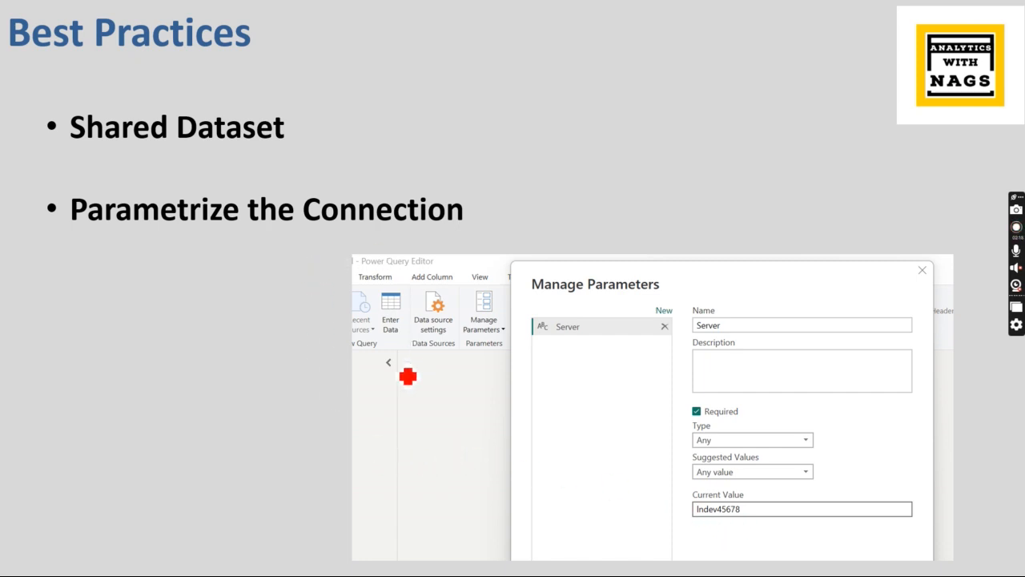
mouse_move(337, 370)
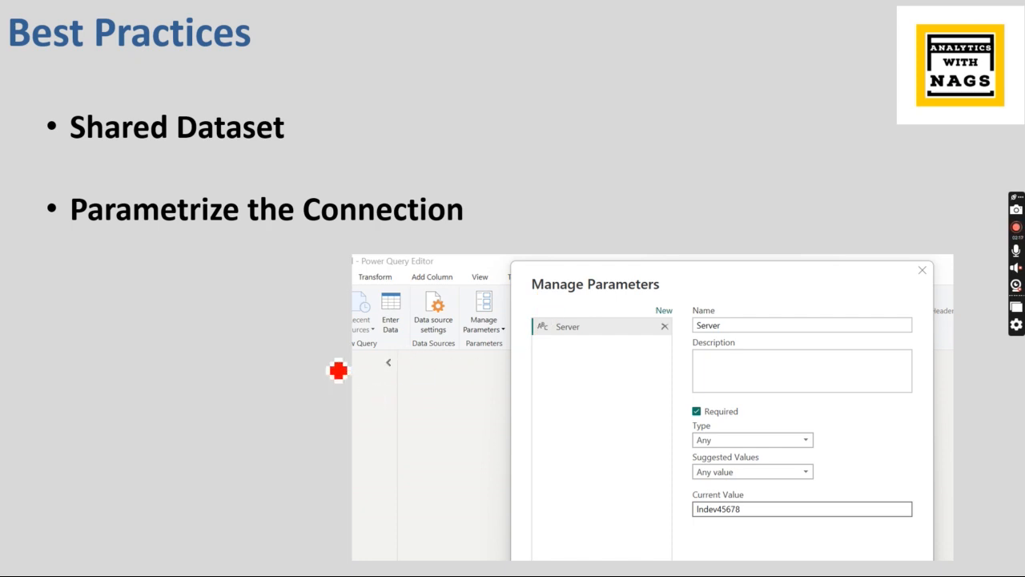
mouse_move(620, 250)
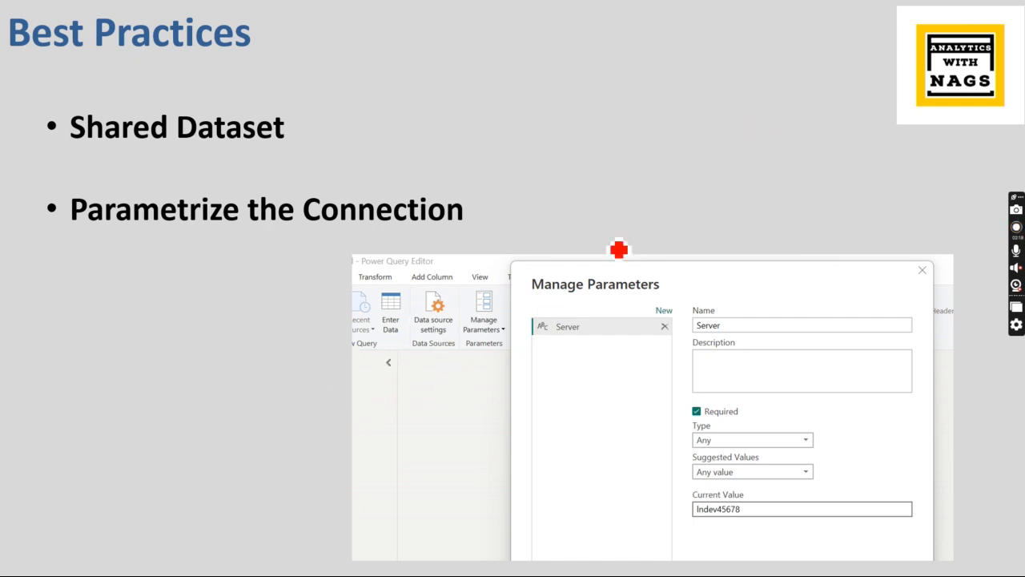
mouse_move(292, 409)
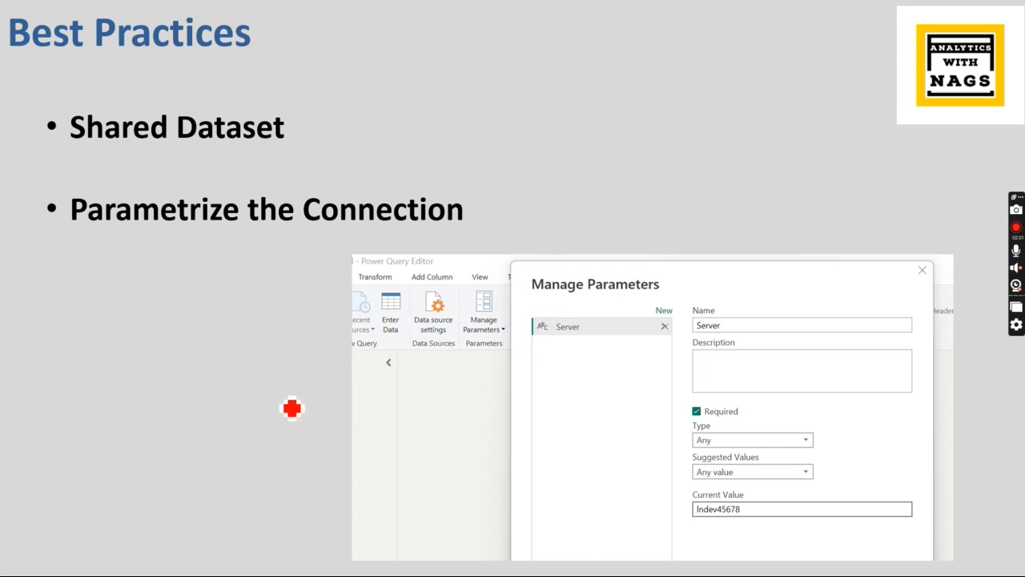
mouse_move(292, 410)
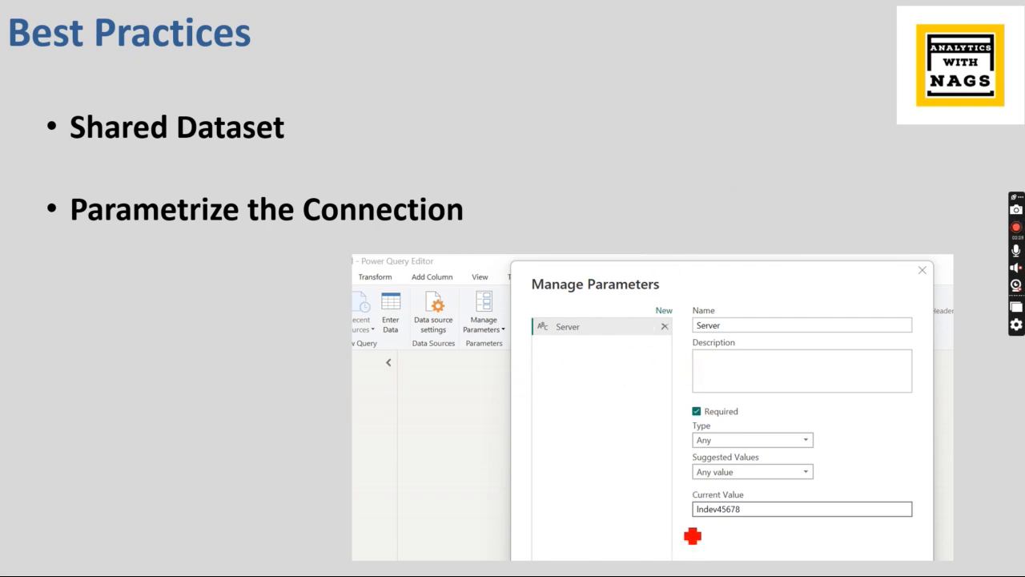
mouse_move(461, 500)
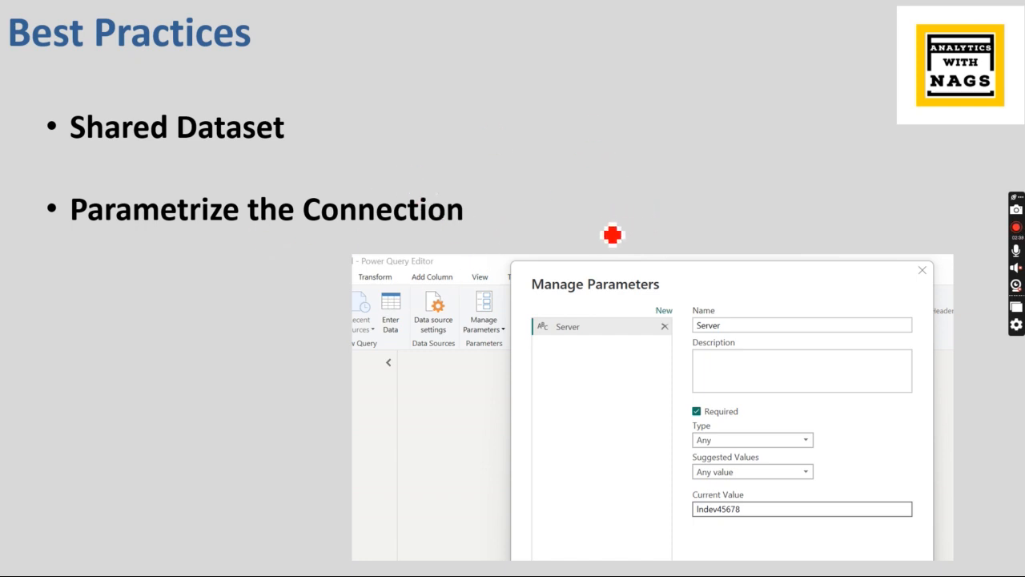
mouse_move(641, 209)
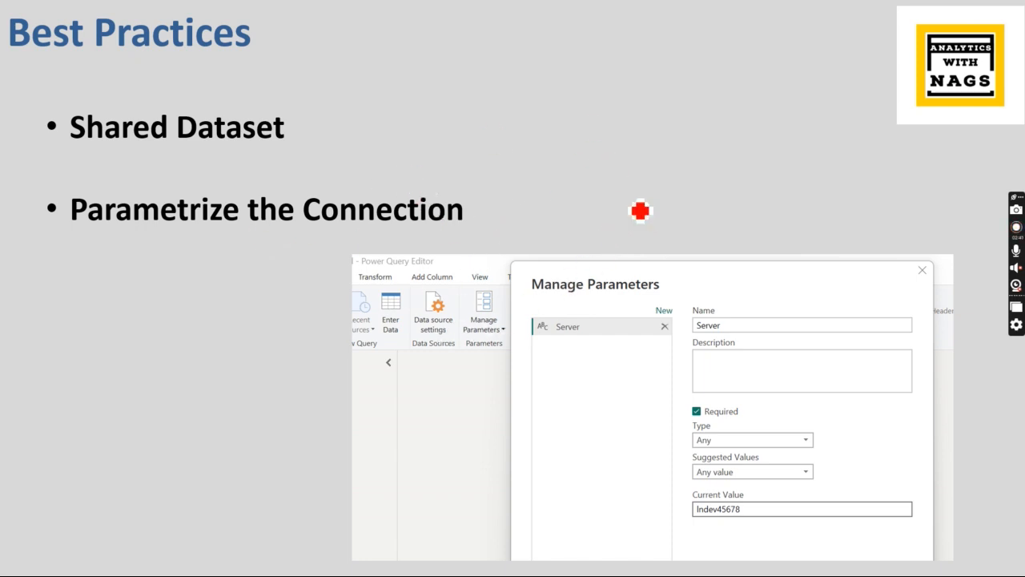
mouse_move(767, 210)
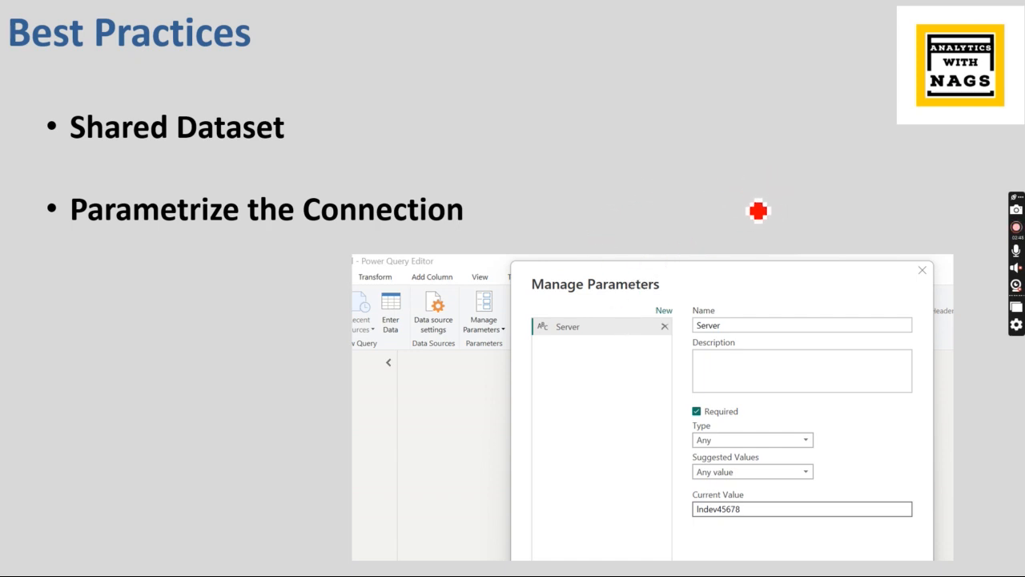
mouse_move(631, 284)
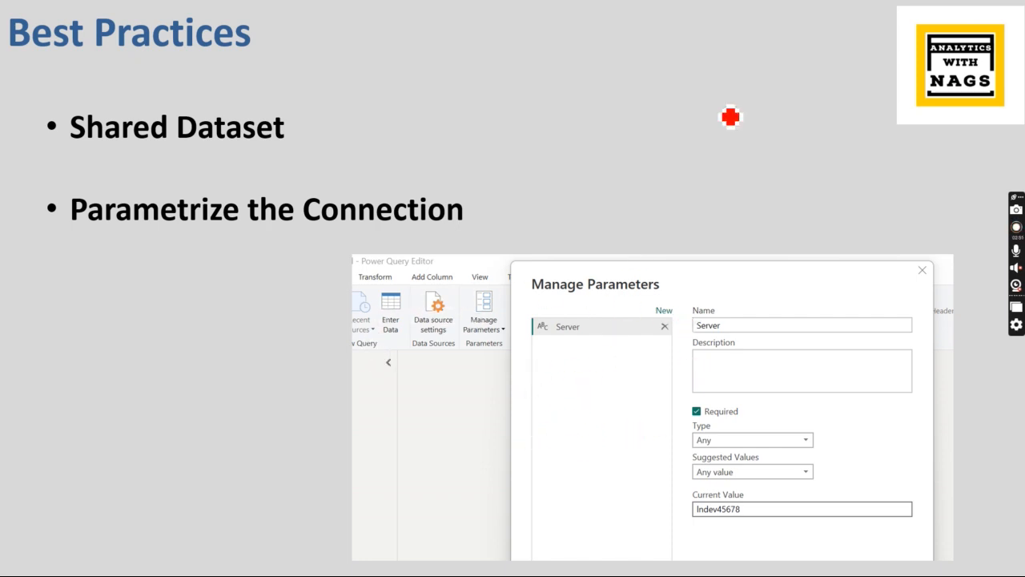
mouse_move(87, 256)
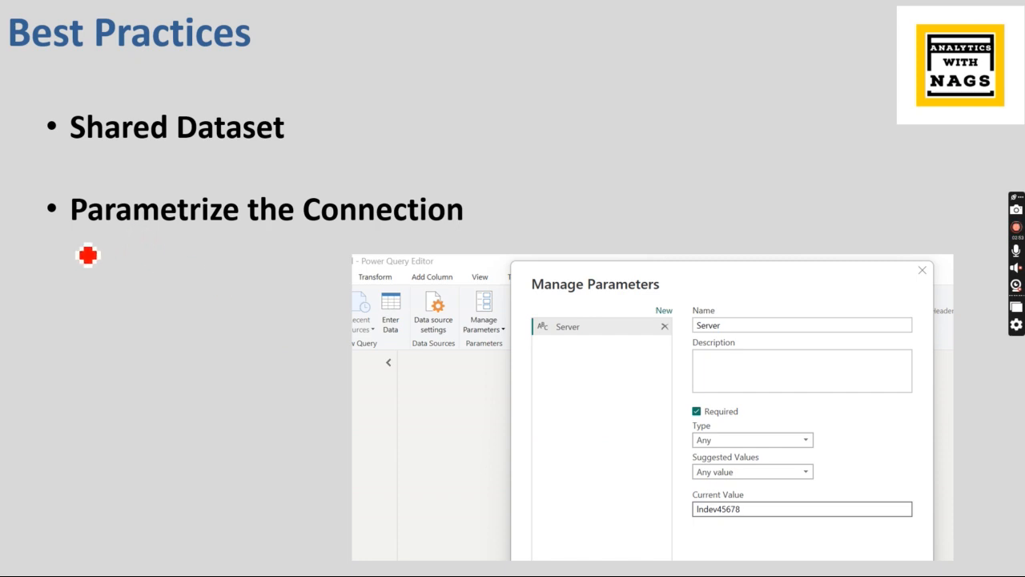
mouse_move(138, 256)
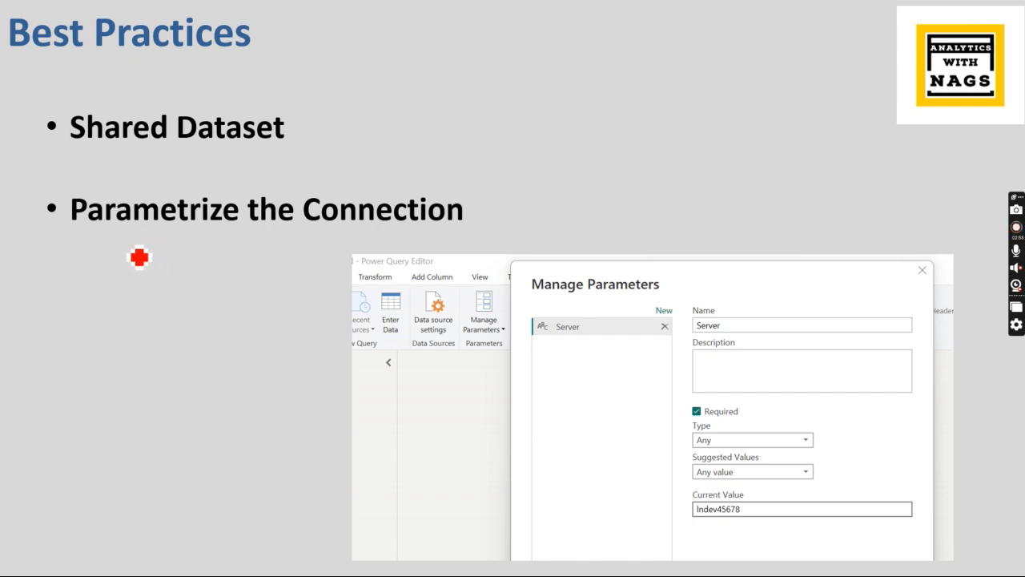
mouse_move(535, 253)
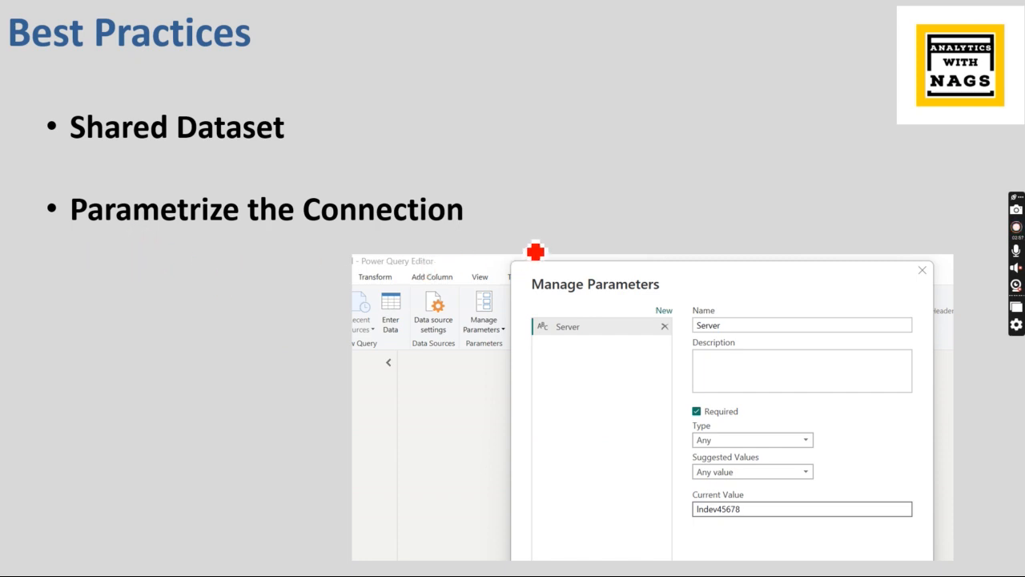
mouse_move(641, 206)
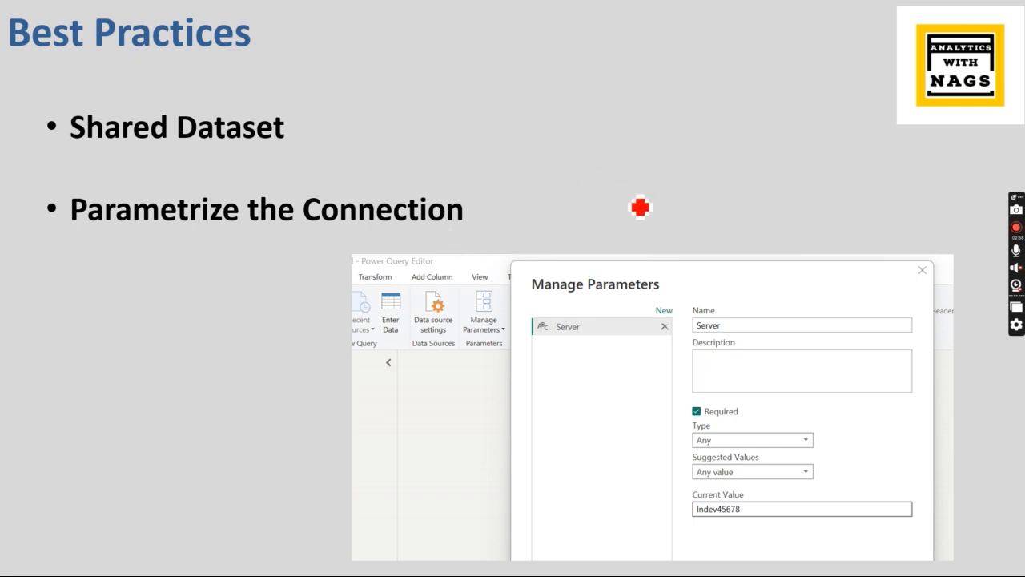